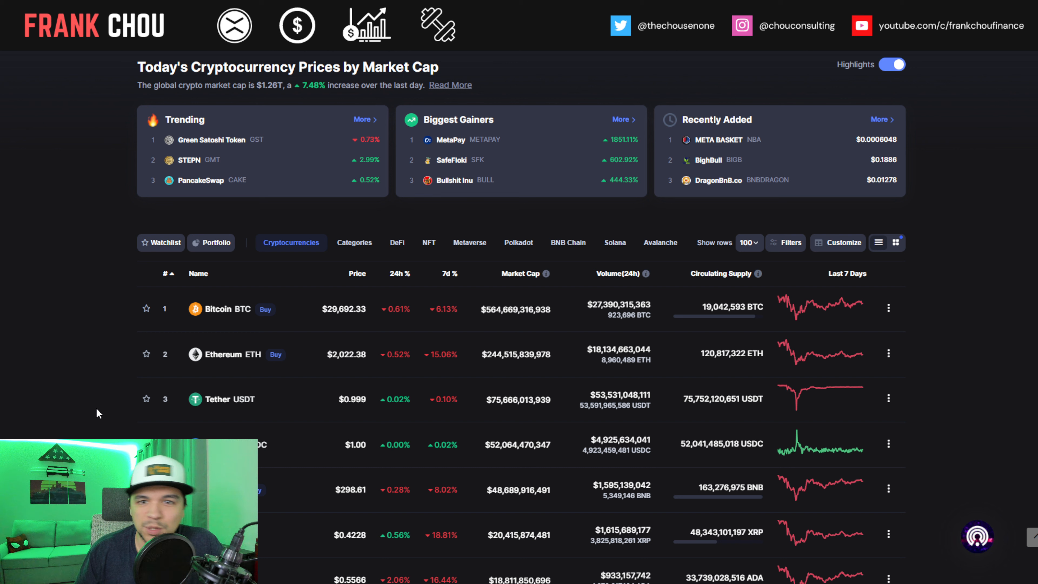
mouse_move(315, 96)
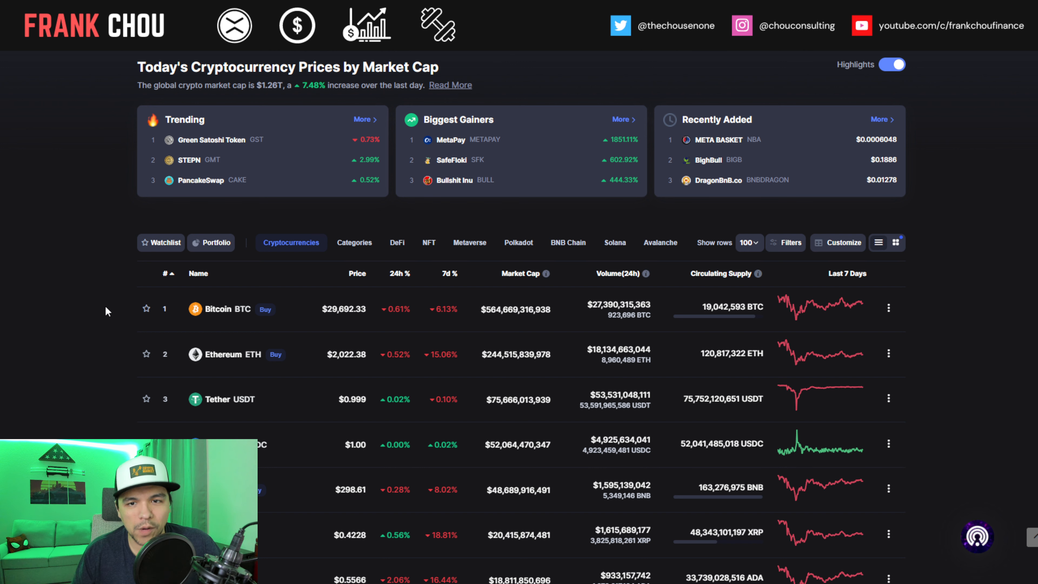
- Scroll down the Twitter feed while the Office Hours video in Gensler's tweet plays
scroll("down", 3)
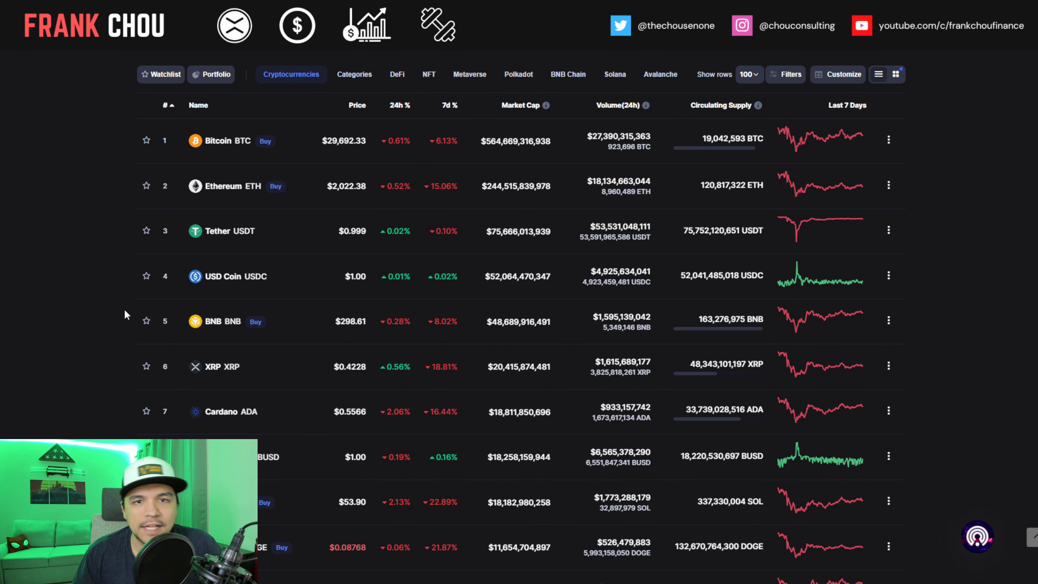
scroll("down", 3)
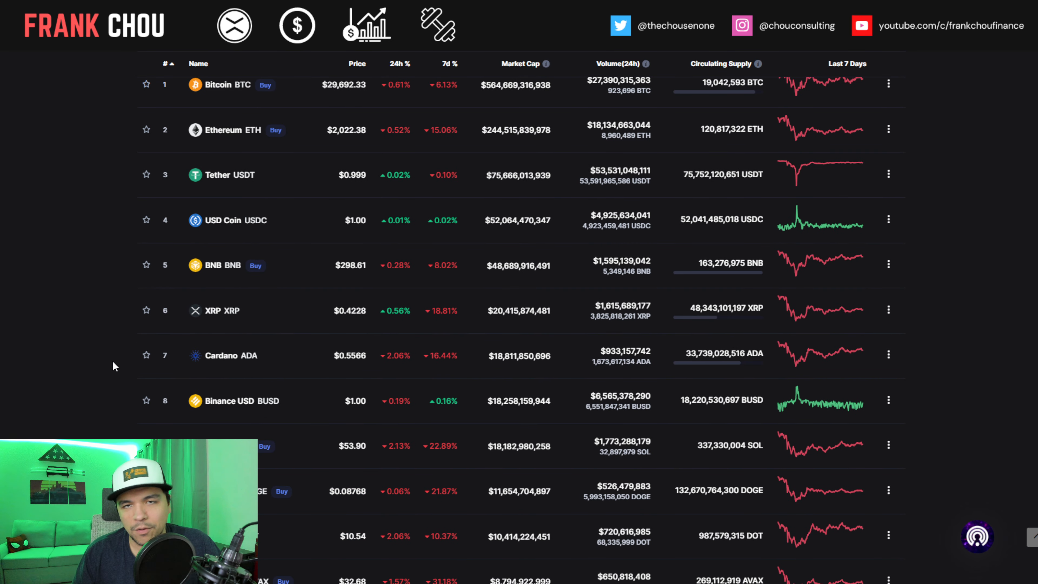
scroll("down", 3)
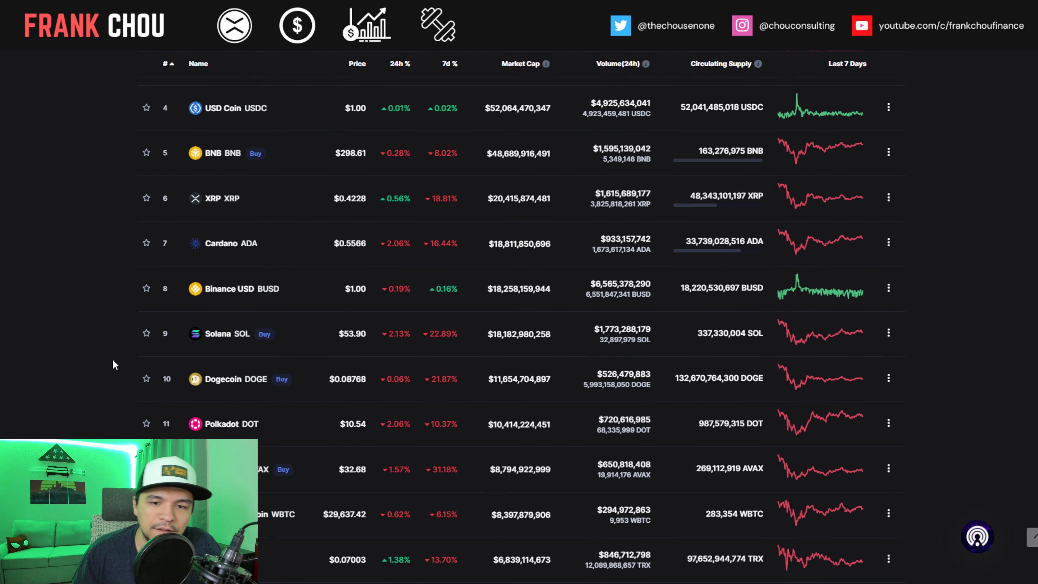
scroll("down", 3)
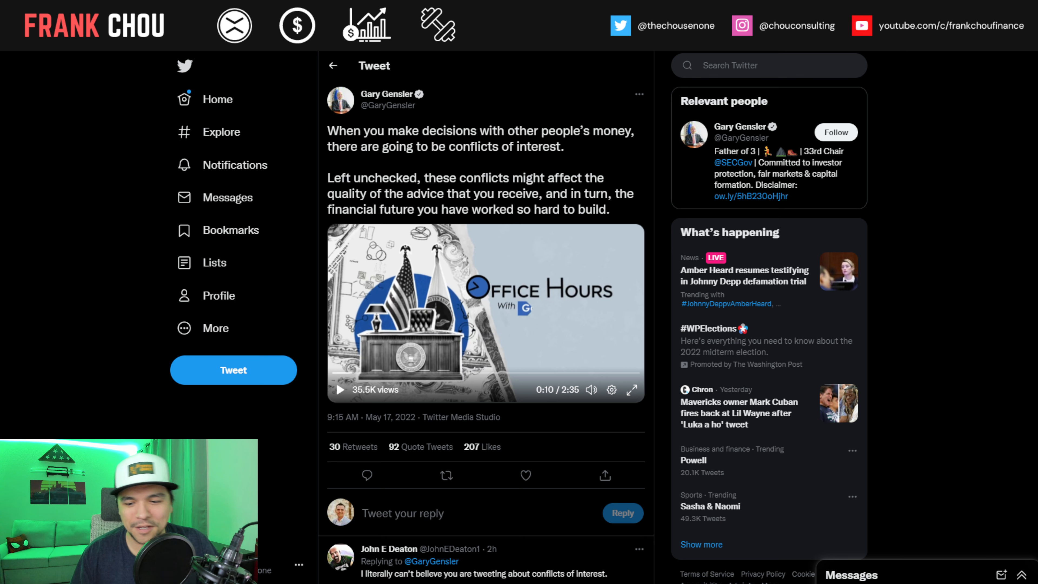
scroll("down", 3)
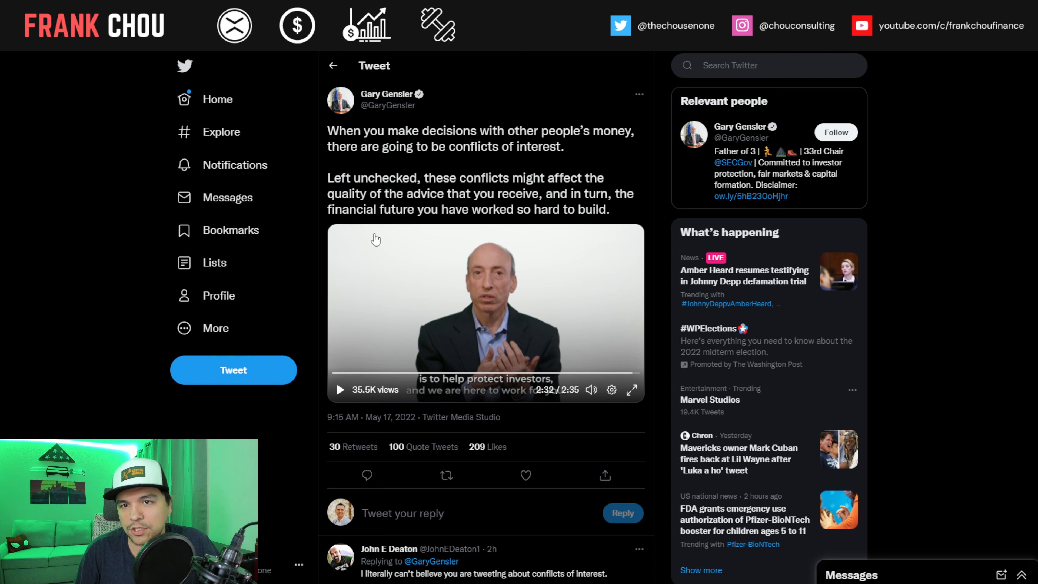
mouse_move(311, 284)
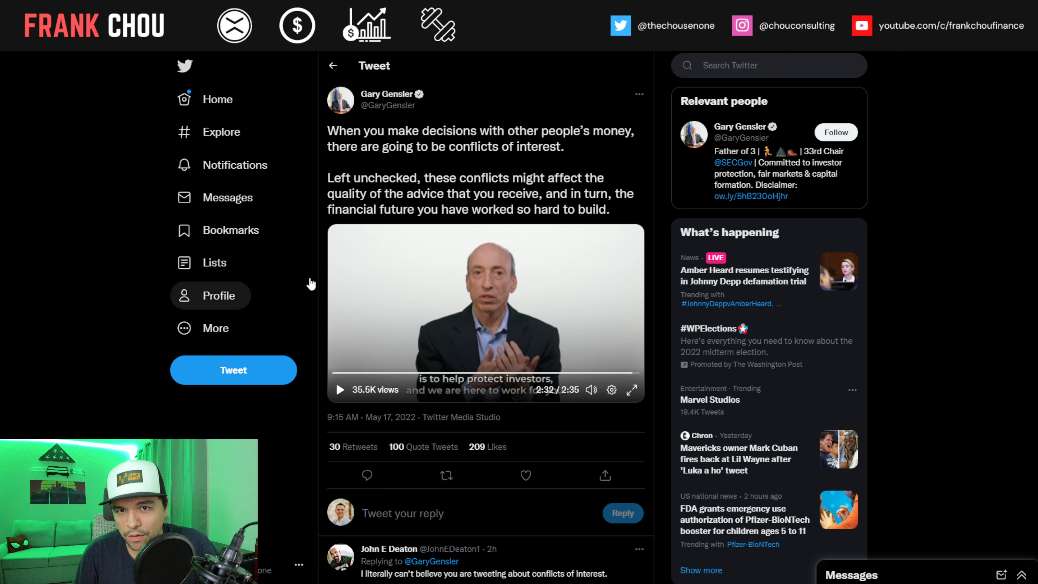
mouse_move(409, 325)
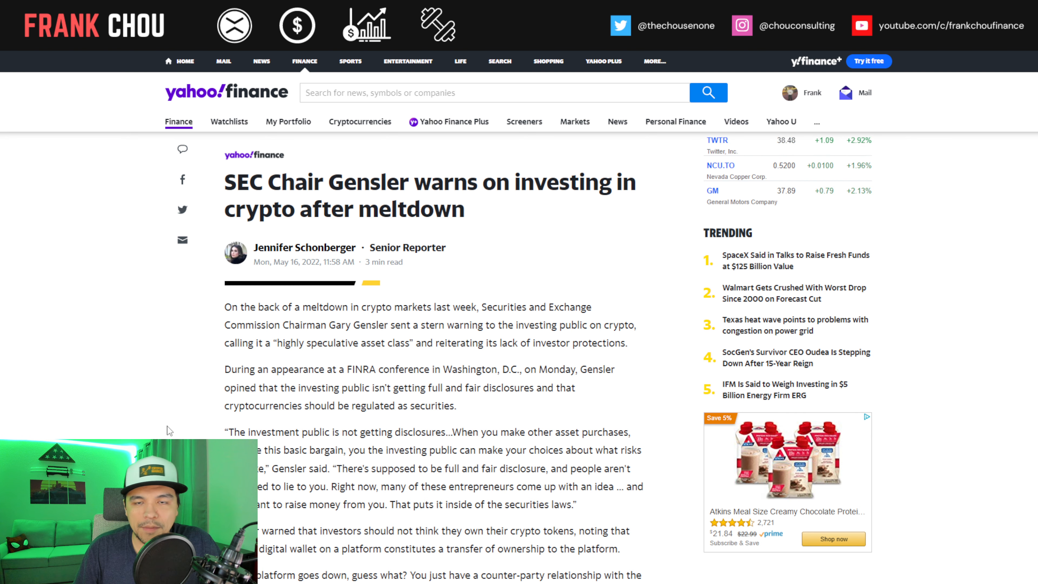
- Scroll the Gensler article past its quotes and photo to the TerraUSD and Luna paragraphs
scroll("down", 3)
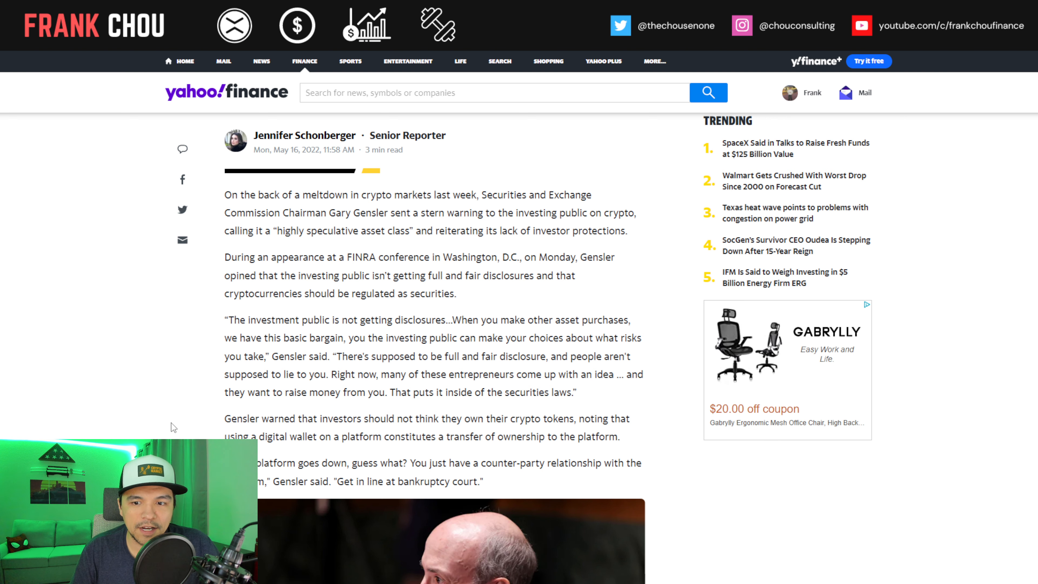
scroll("down", 3)
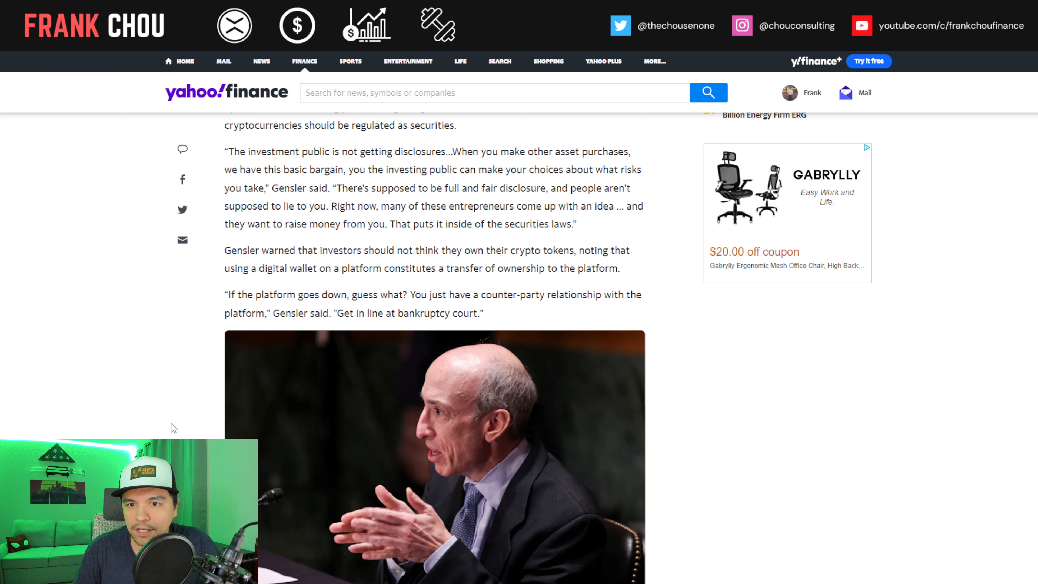
scroll("down", 3)
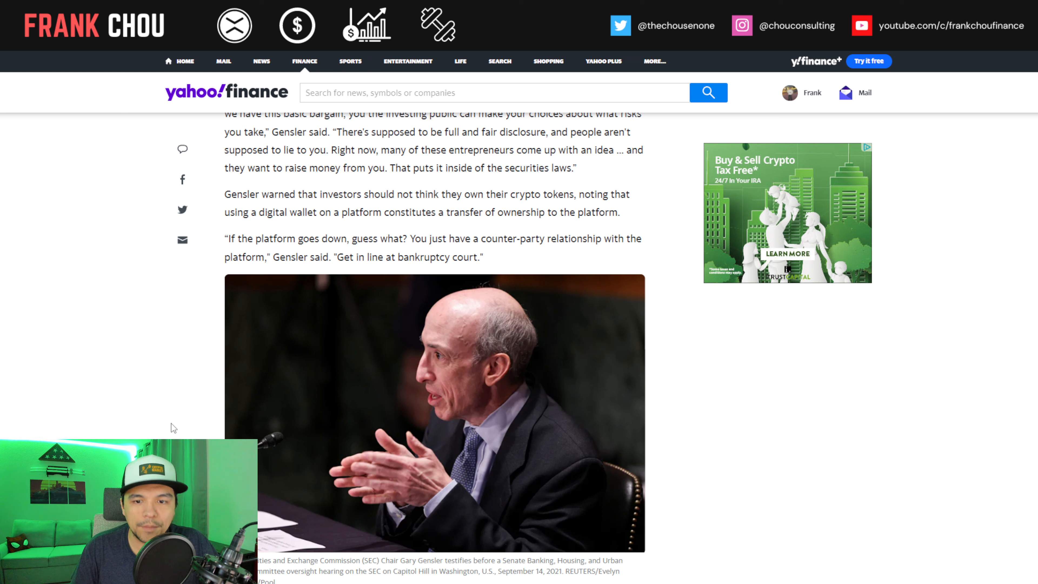
scroll("down", 3)
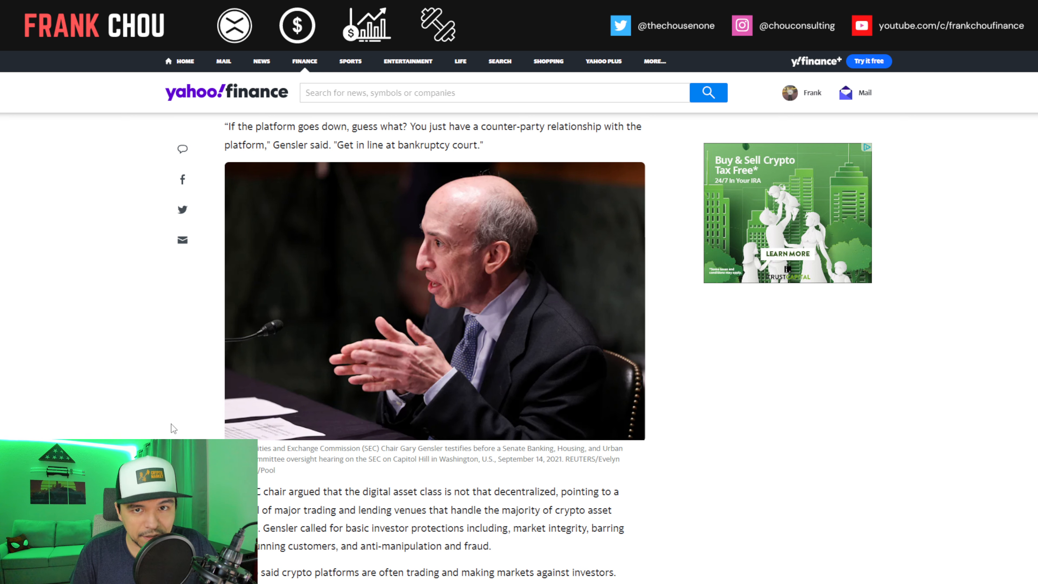
scroll("down", 3)
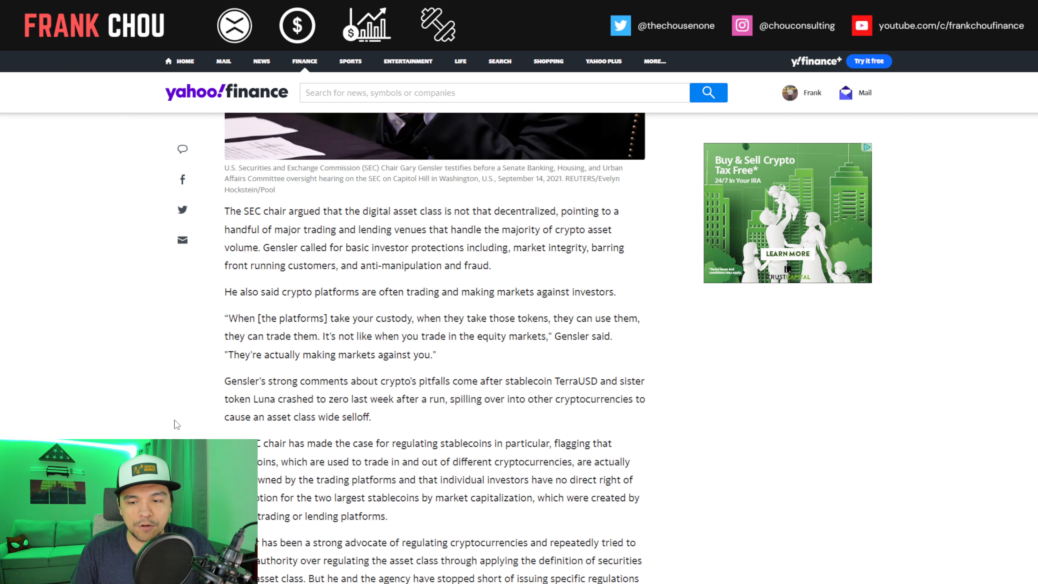
scroll("down", 3)
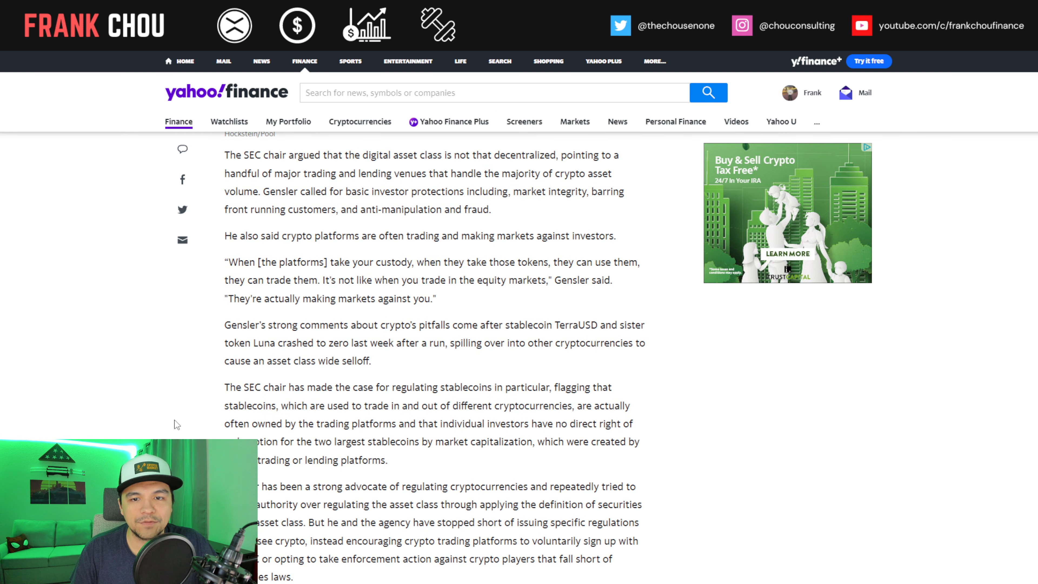
left_click(288, 121)
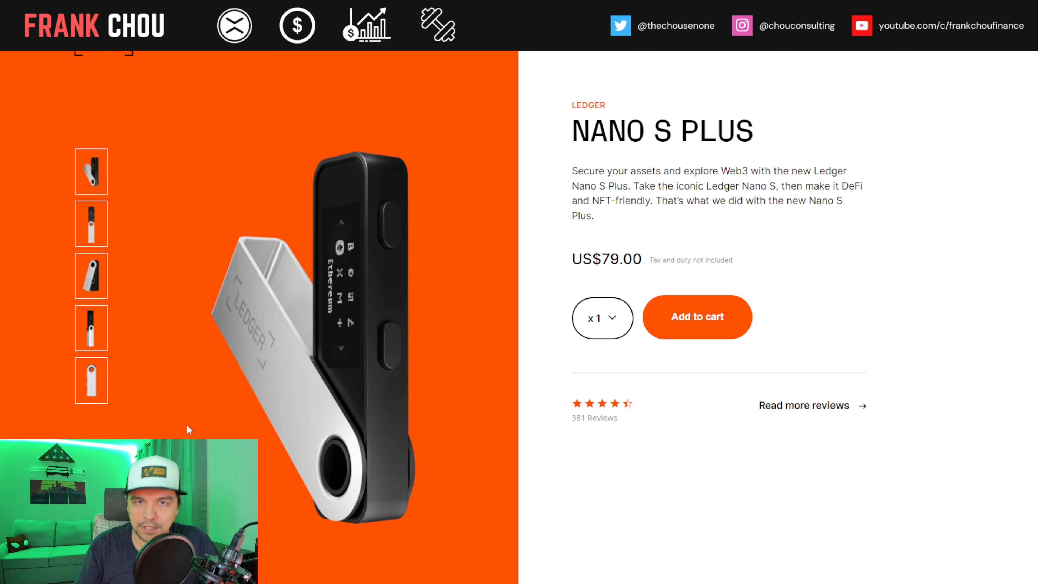
- Scroll the Ledger Nano S Plus product page showing its US$79.00 price
scroll("down", 3)
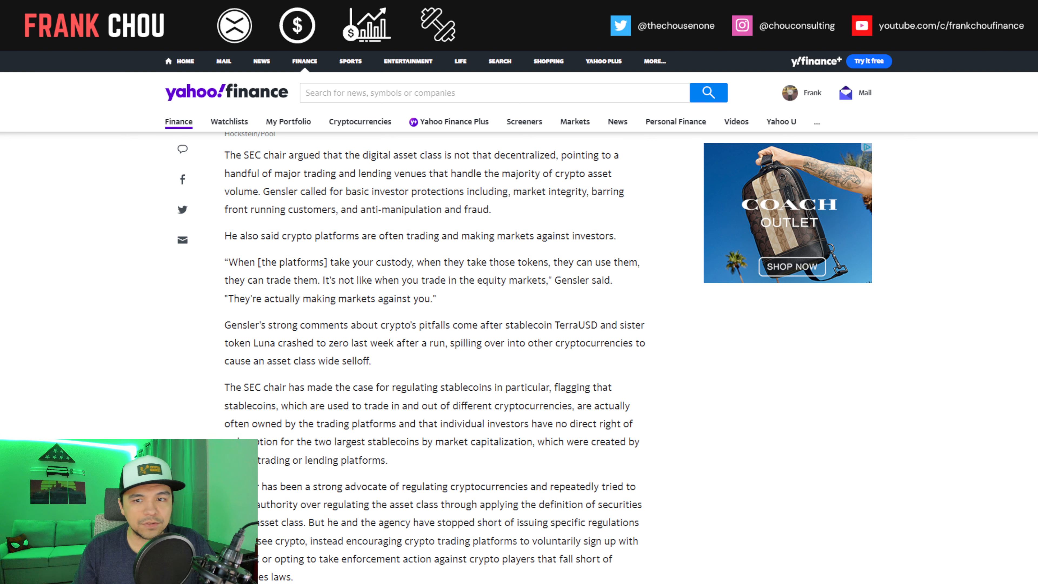
- Scroll the Gensler article to its closing paragraphs and Jennifer Schonberger author note
scroll("down", 3)
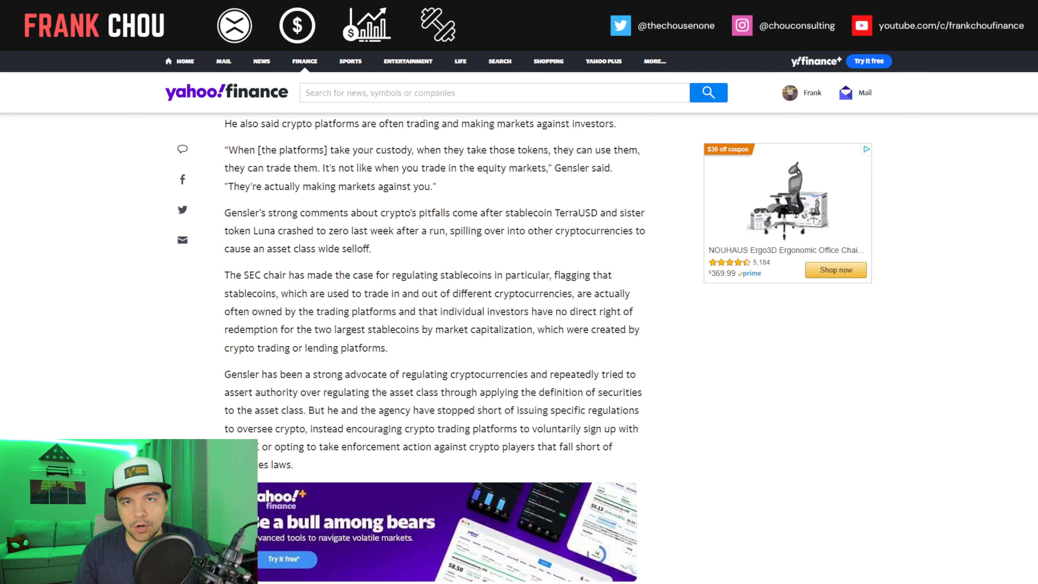
scroll("down", 3)
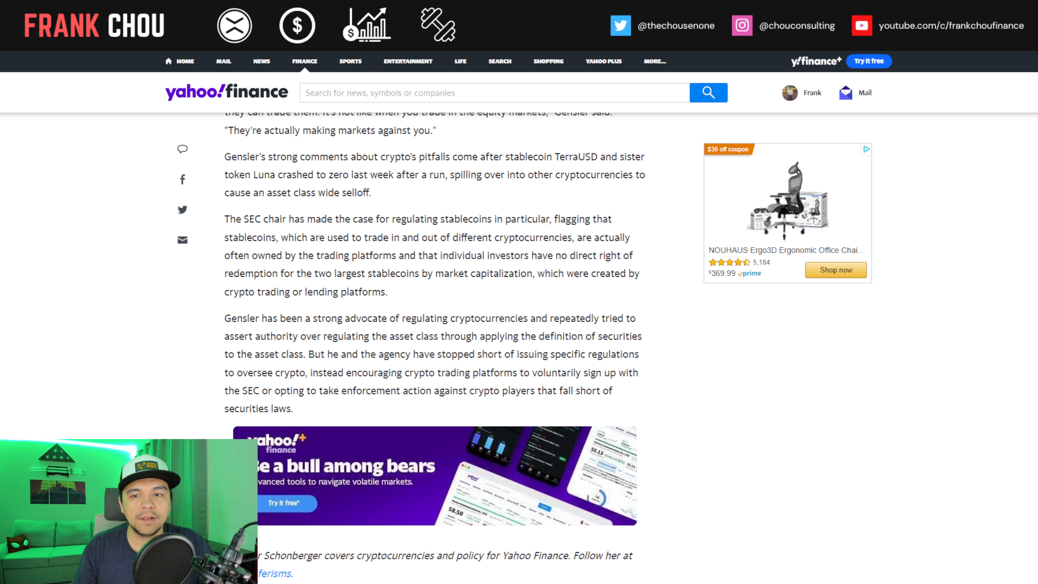
scroll("down", 3)
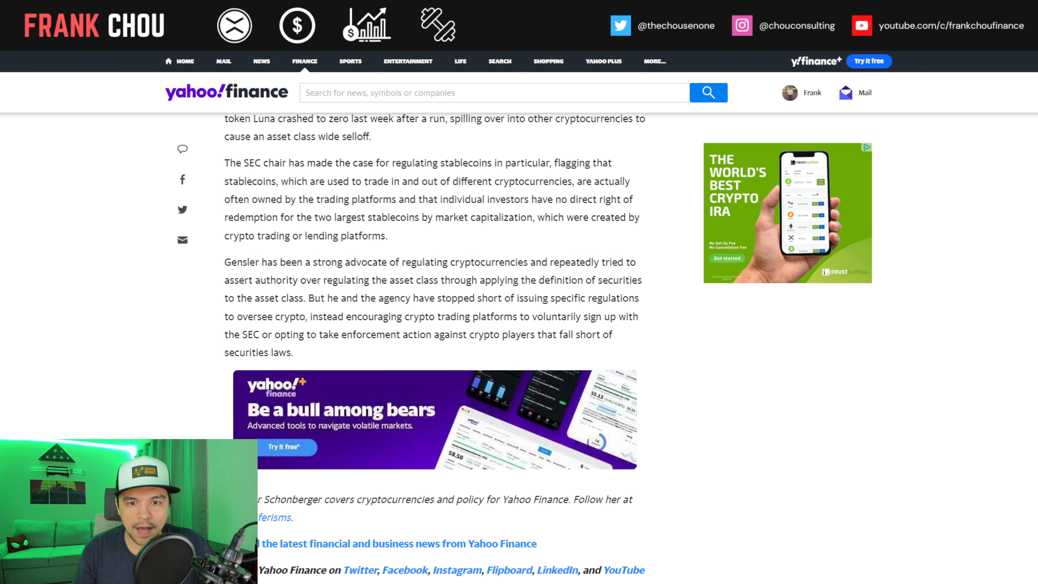
scroll("down", 3)
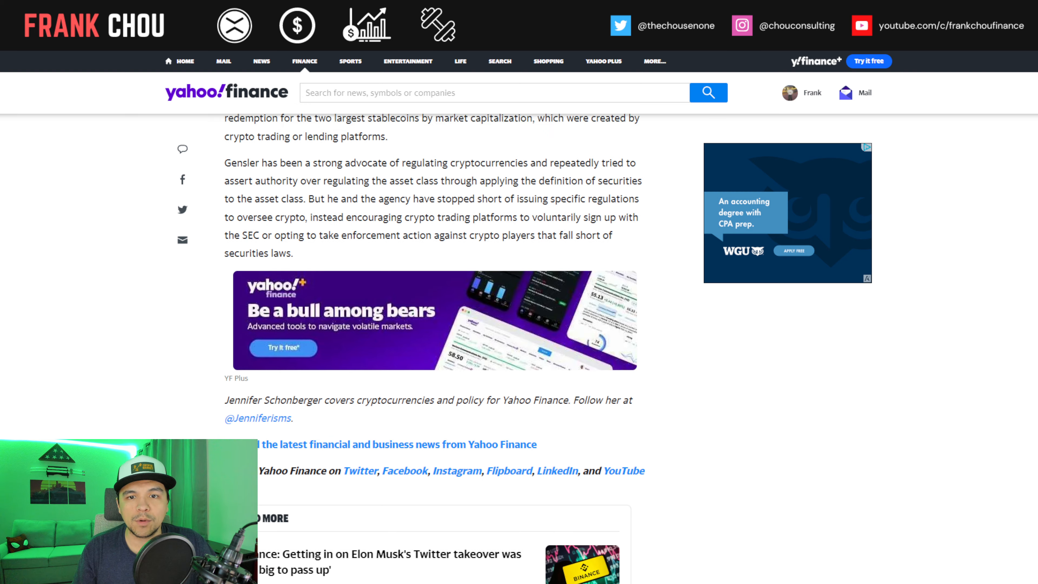
scroll("down", 3)
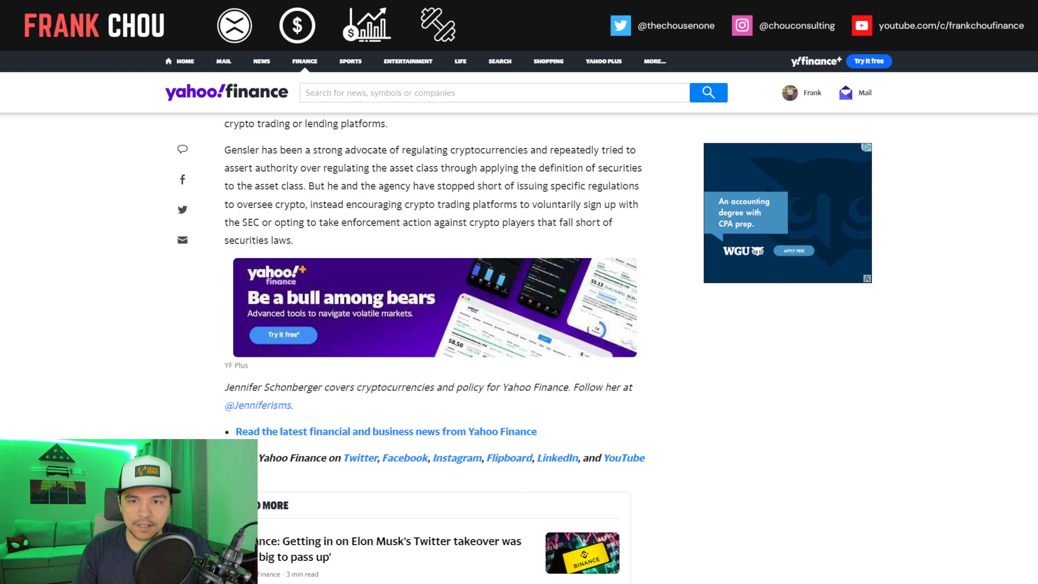
scroll("down", 3)
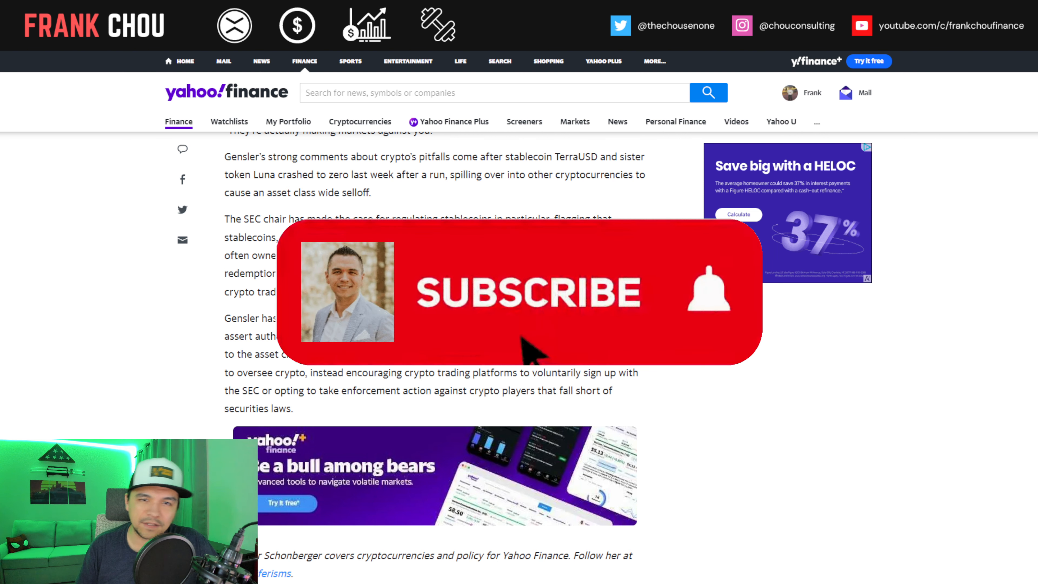
left_click(526, 291)
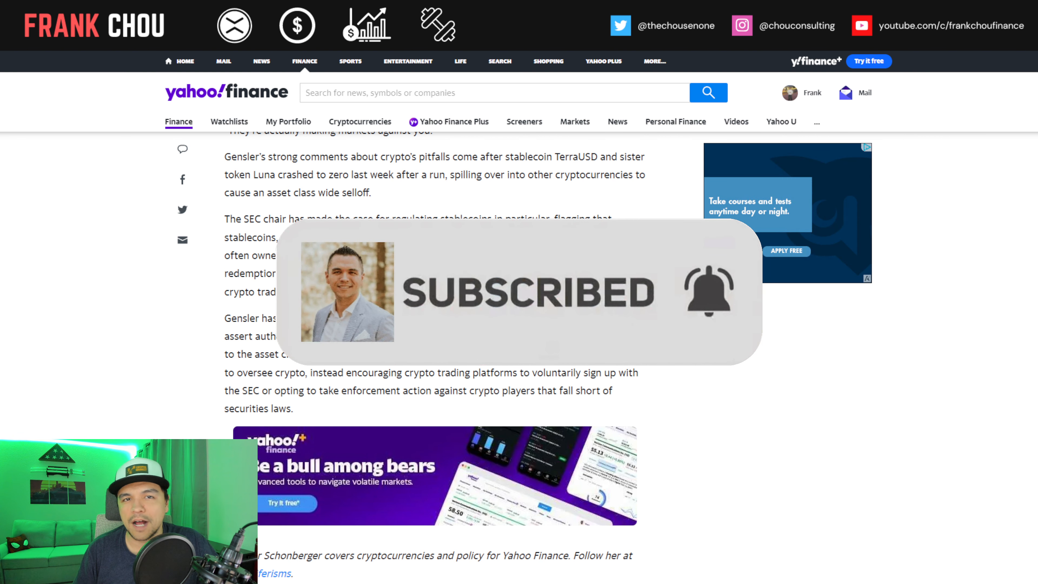